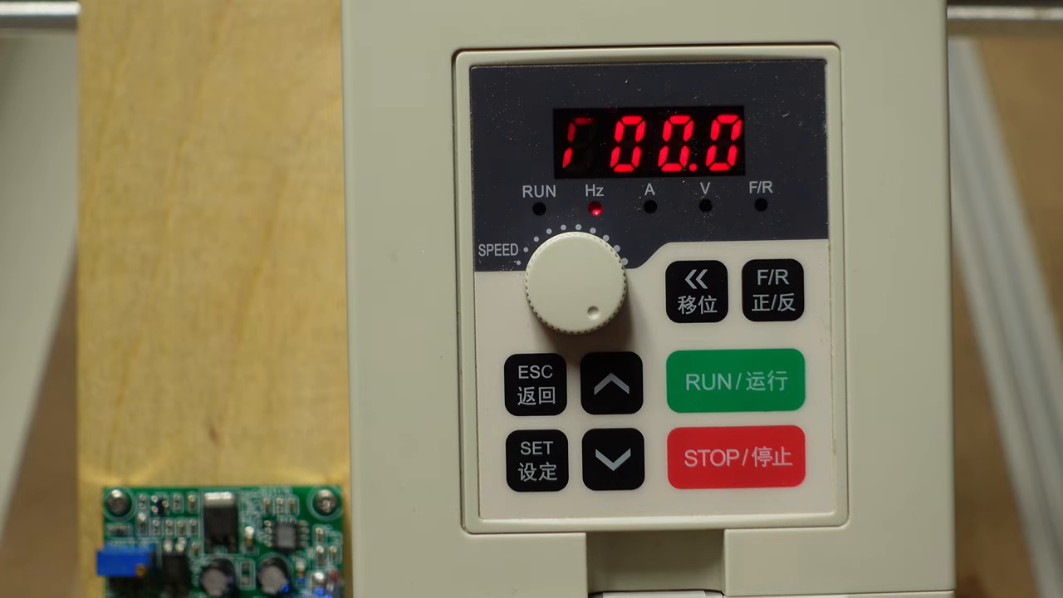
- Enter the parameter list from the frequency readout and store F001 = 1
{"action": "left_click", "coordinate": [734, 458]}
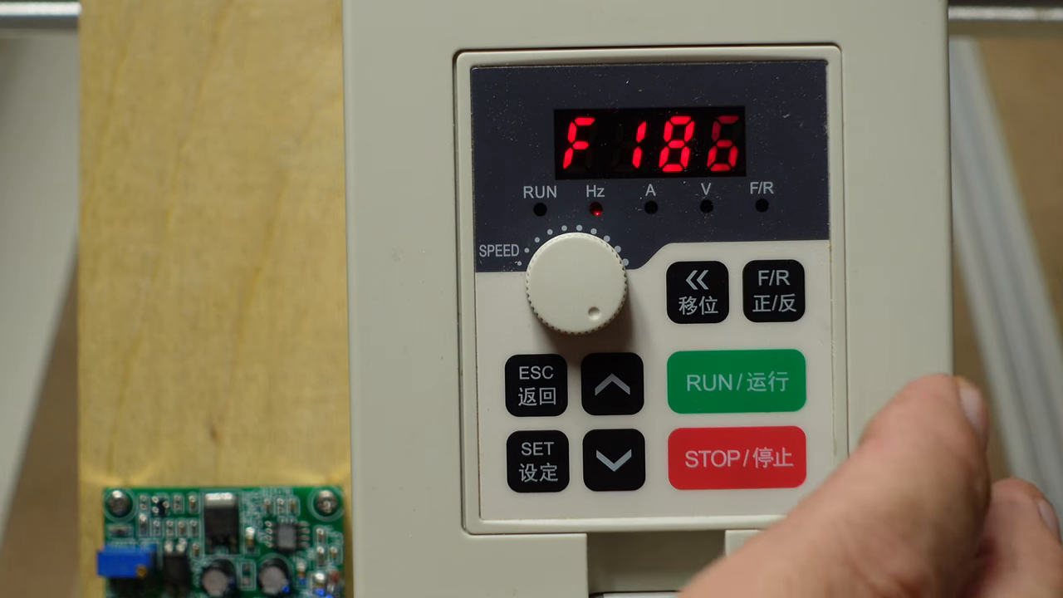
{"action": "left_click", "coordinate": [614, 459]}
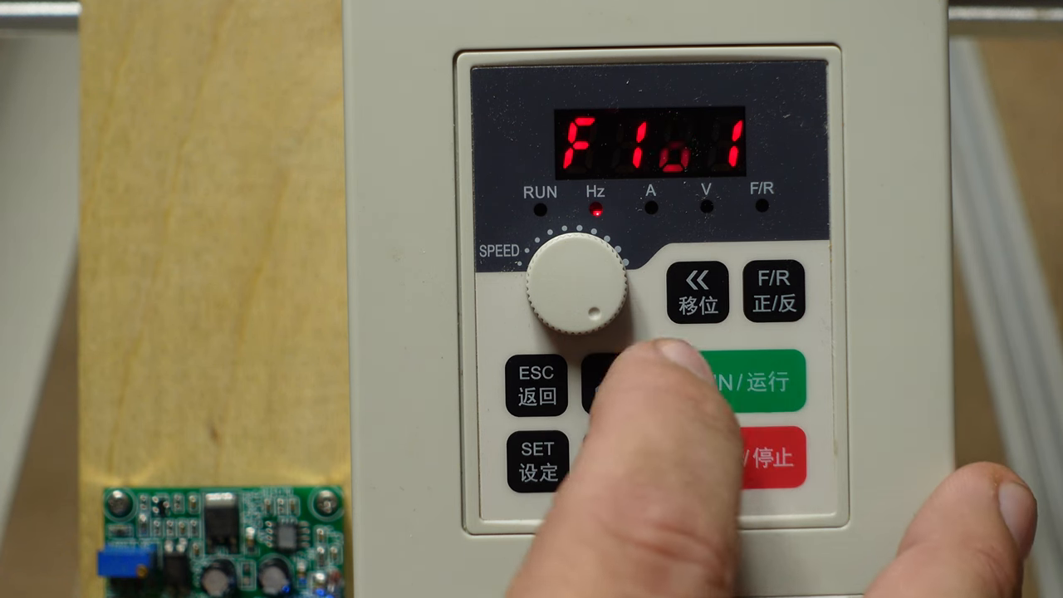
{"action": "left_click", "coordinate": [615, 382]}
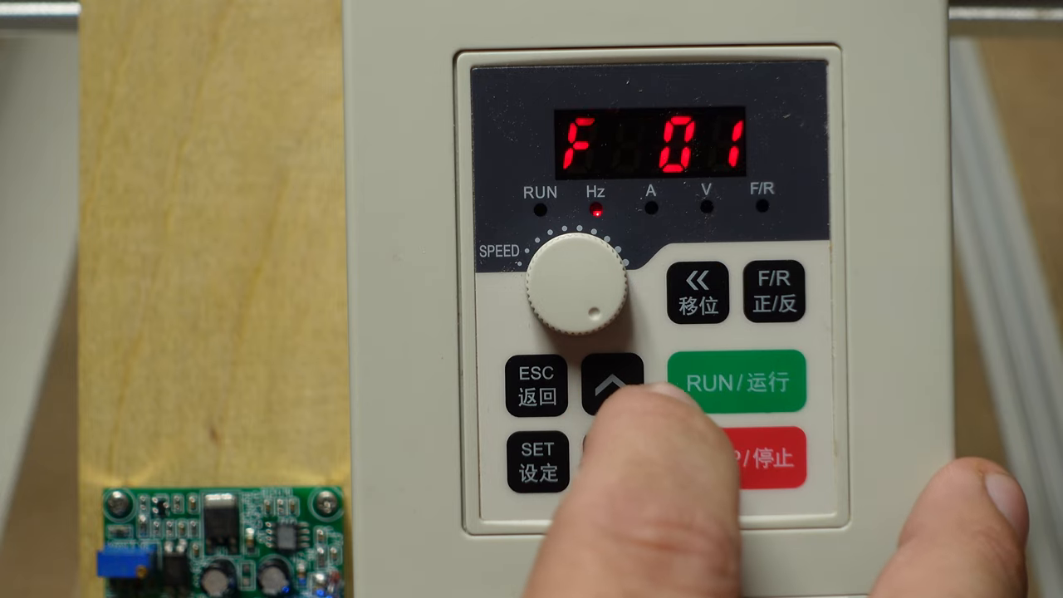
{"action": "left_click", "coordinate": [615, 461]}
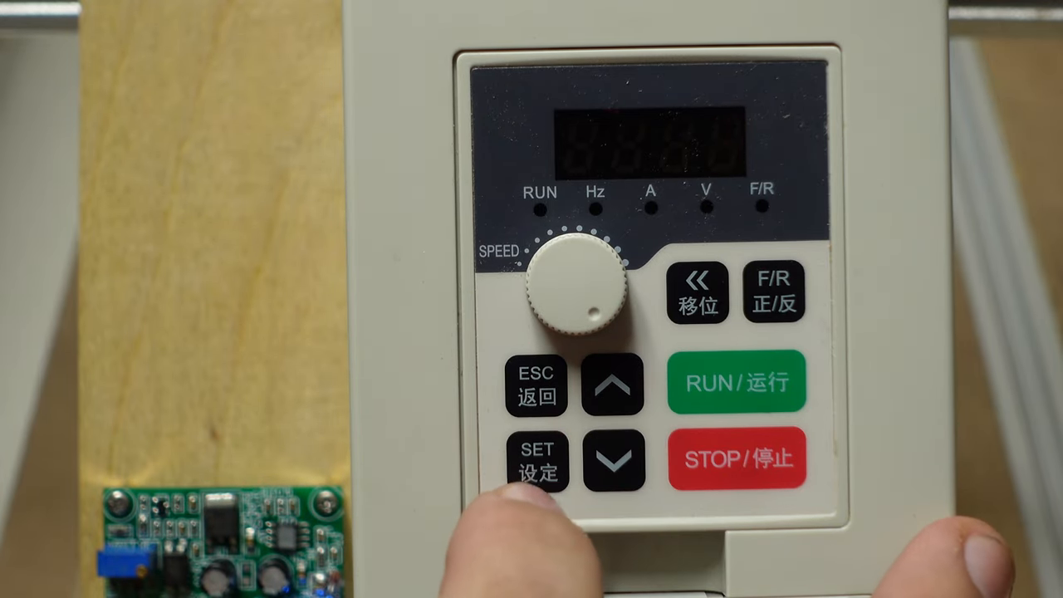
{"action": "left_click", "coordinate": [535, 462]}
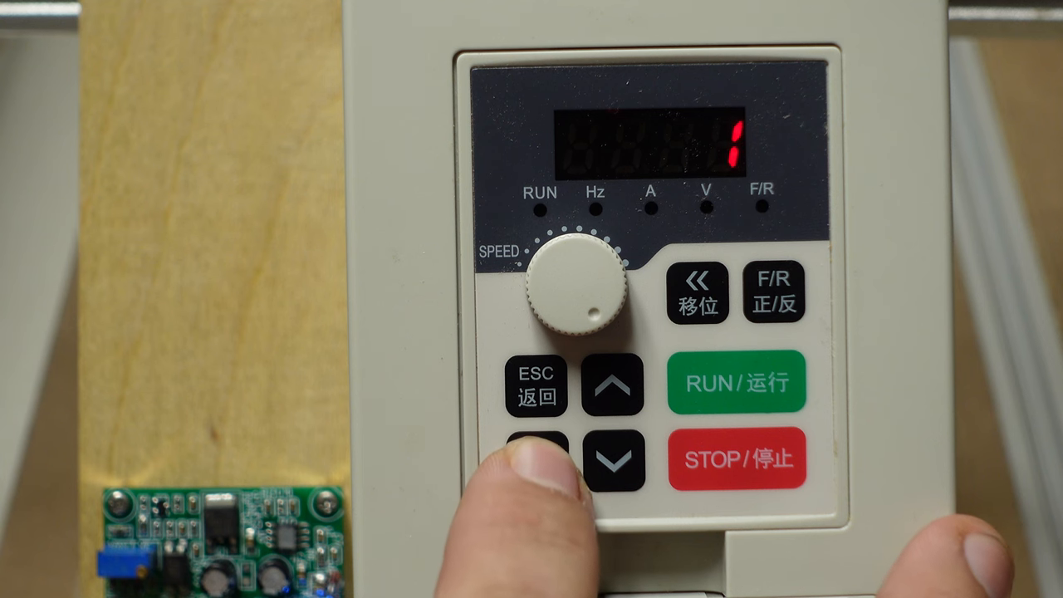
{"action": "left_click", "coordinate": [536, 462]}
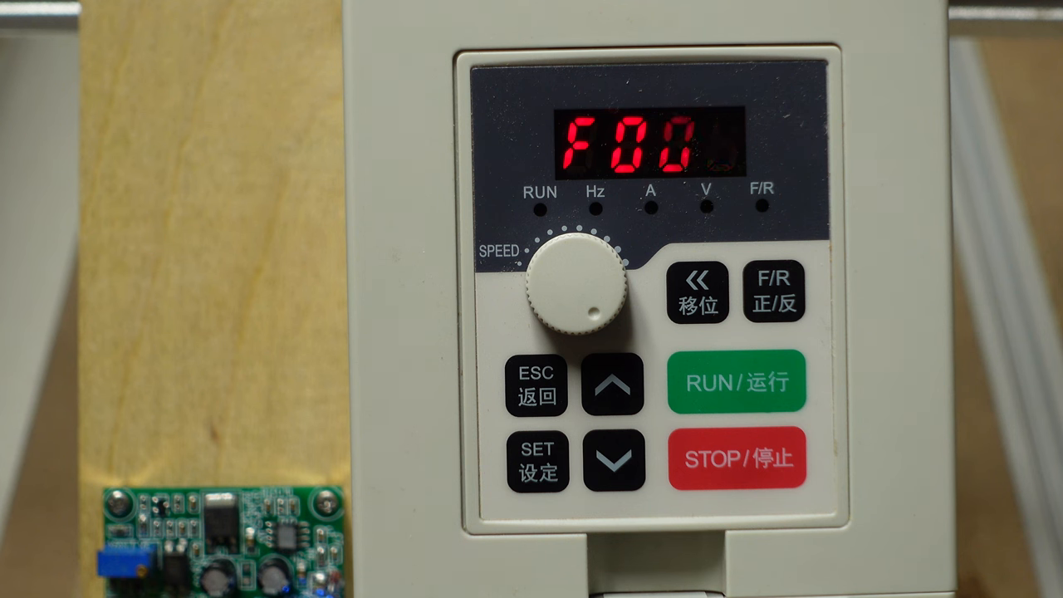
- Step to F002 and bring its current value 1 onto the display
{"action": "left_click", "coordinate": [613, 459]}
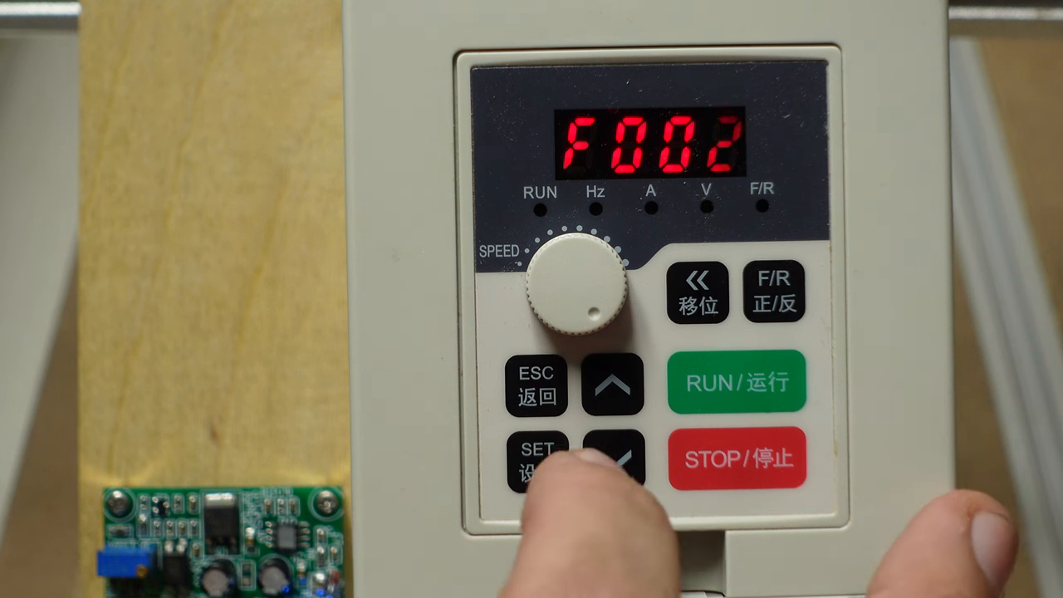
{"action": "left_click", "coordinate": [615, 461]}
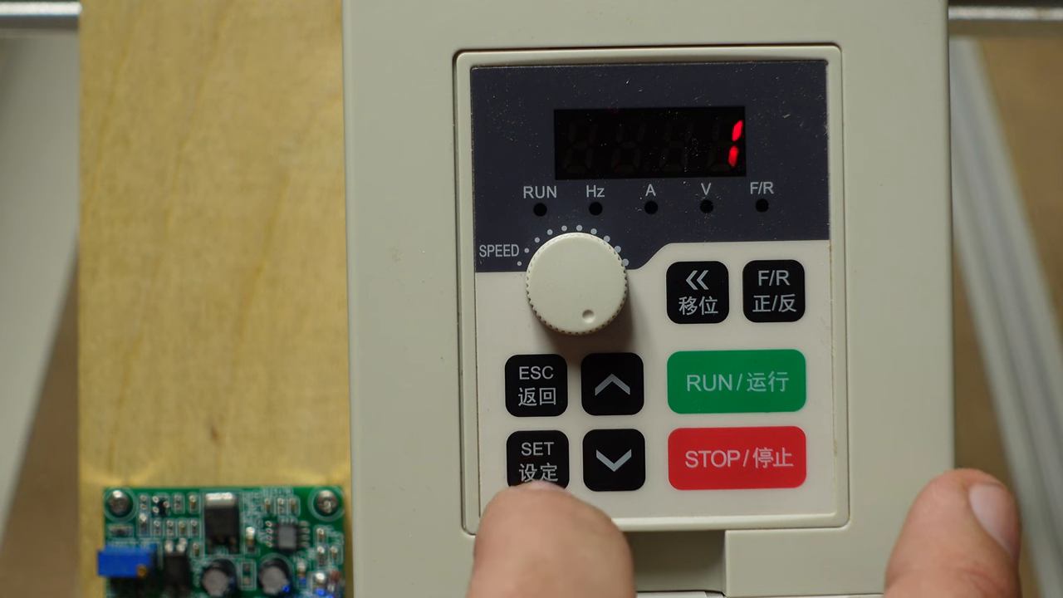
{"action": "left_click", "coordinate": [538, 461]}
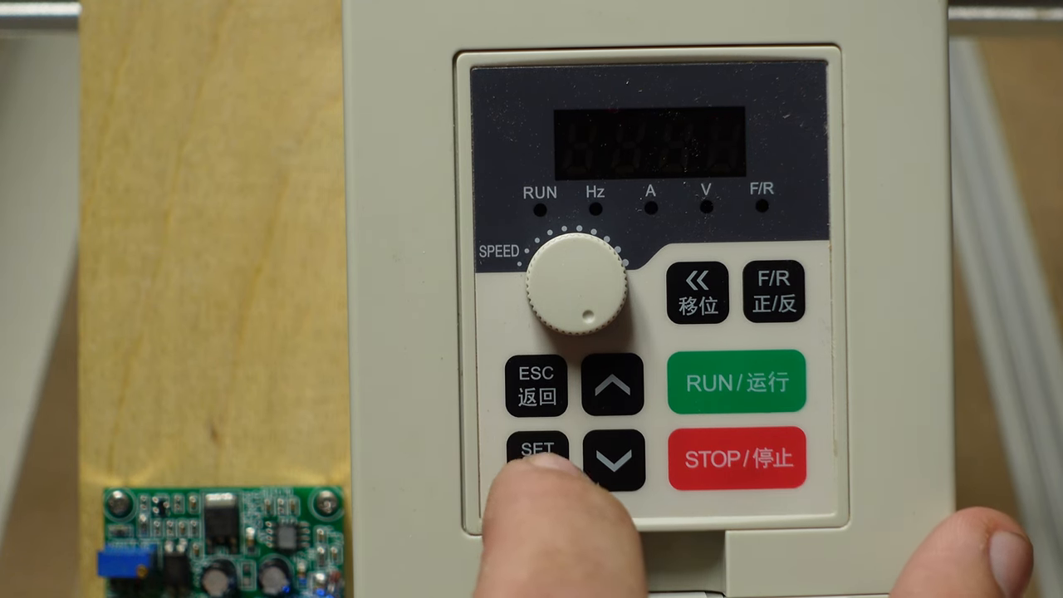
- Store F002 as 0 and move on toward parameter F024
{"action": "left_click", "coordinate": [537, 452]}
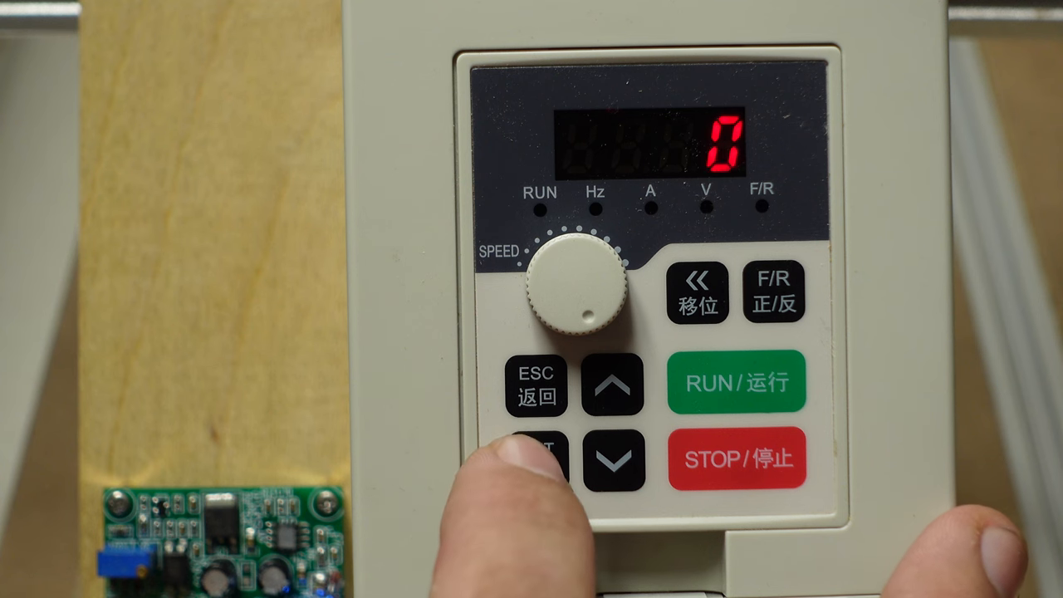
{"action": "left_click", "coordinate": [535, 462]}
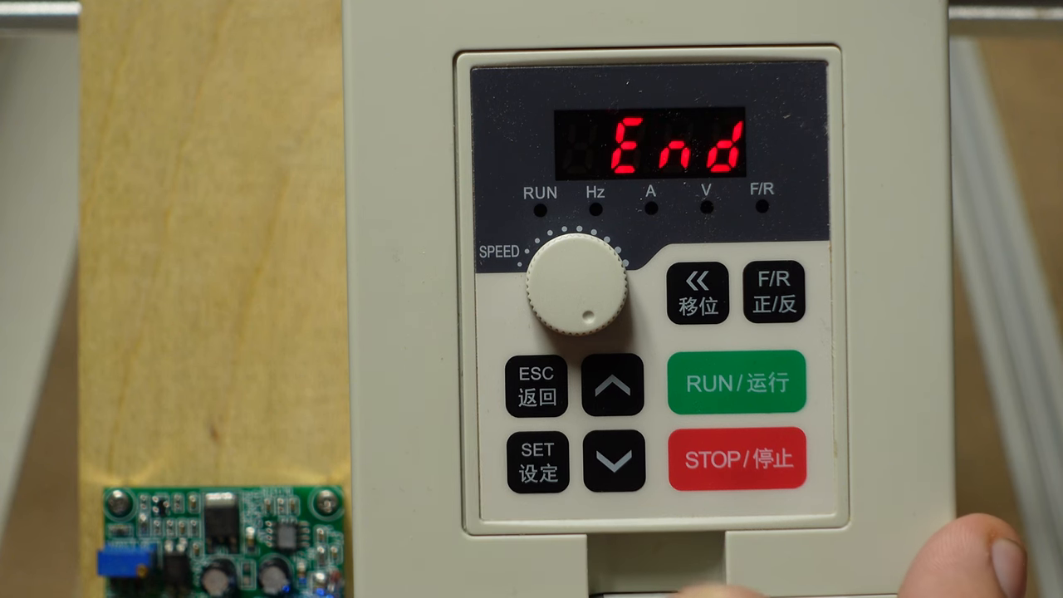
{"action": "left_click", "coordinate": [613, 458]}
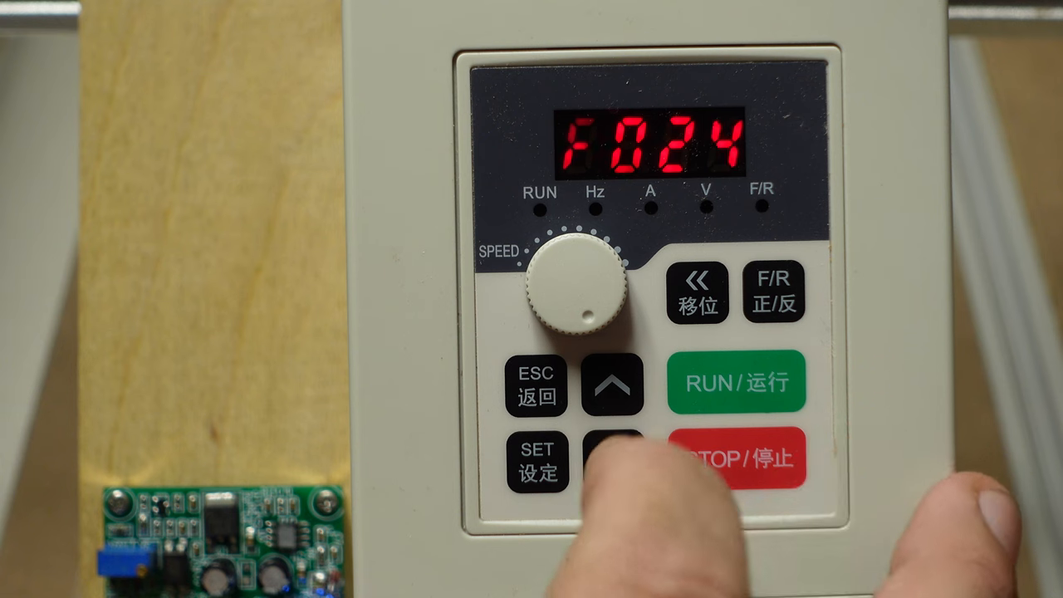
- Reach F020 and raise its value from 0 to 1
{"action": "left_click", "coordinate": [611, 457]}
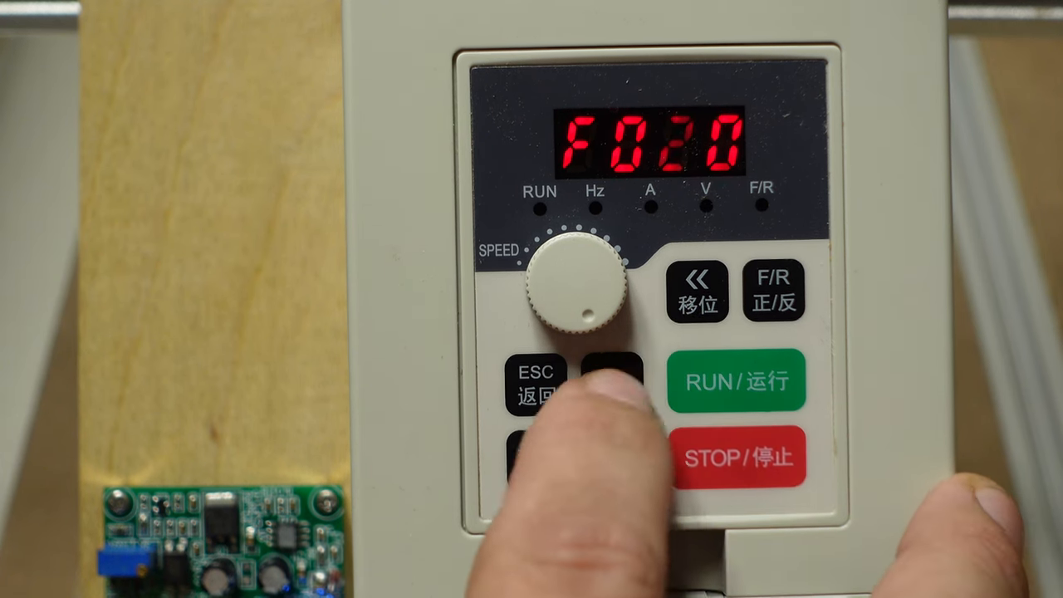
{"action": "left_click", "coordinate": [615, 458]}
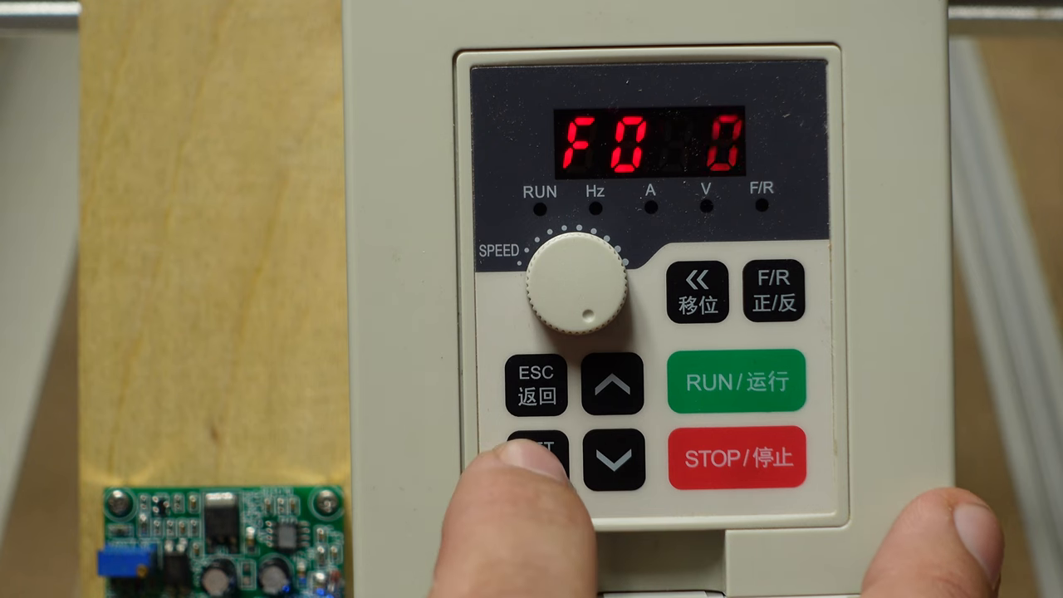
{"action": "left_click", "coordinate": [536, 459]}
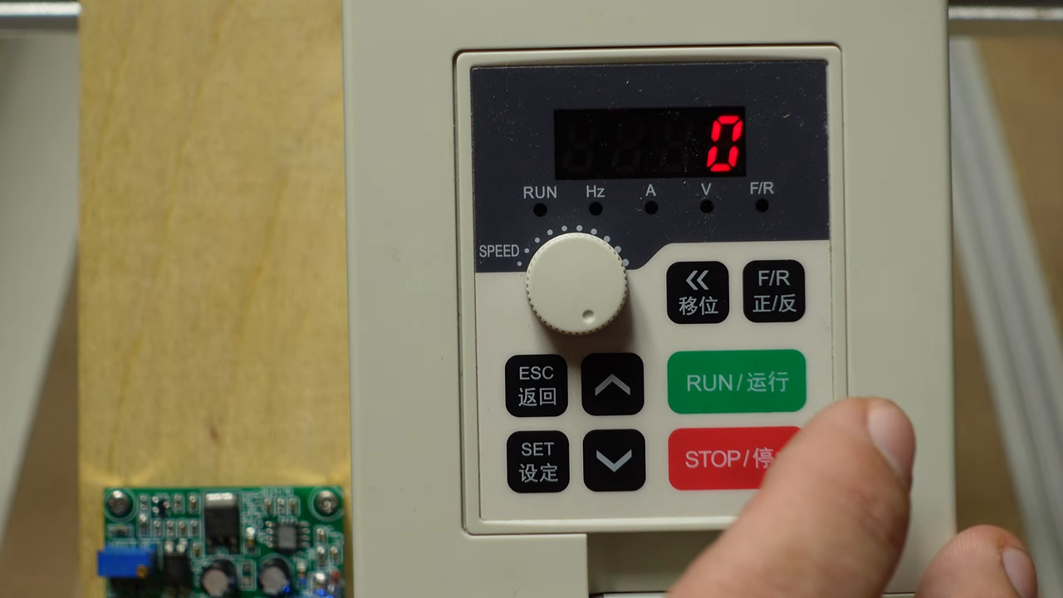
{"action": "left_click", "coordinate": [737, 459]}
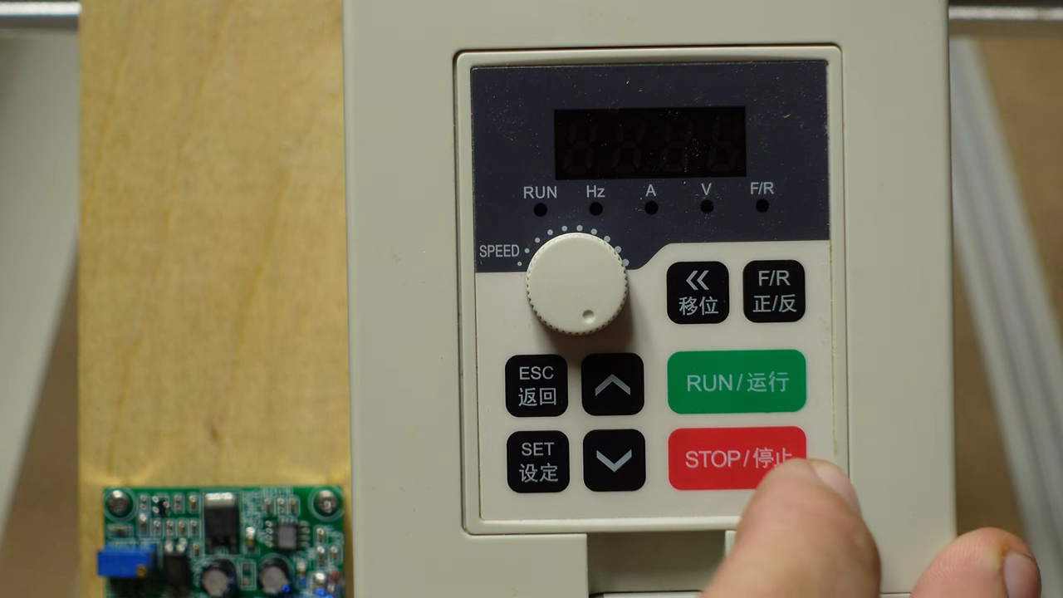
{"action": "left_click", "coordinate": [614, 460]}
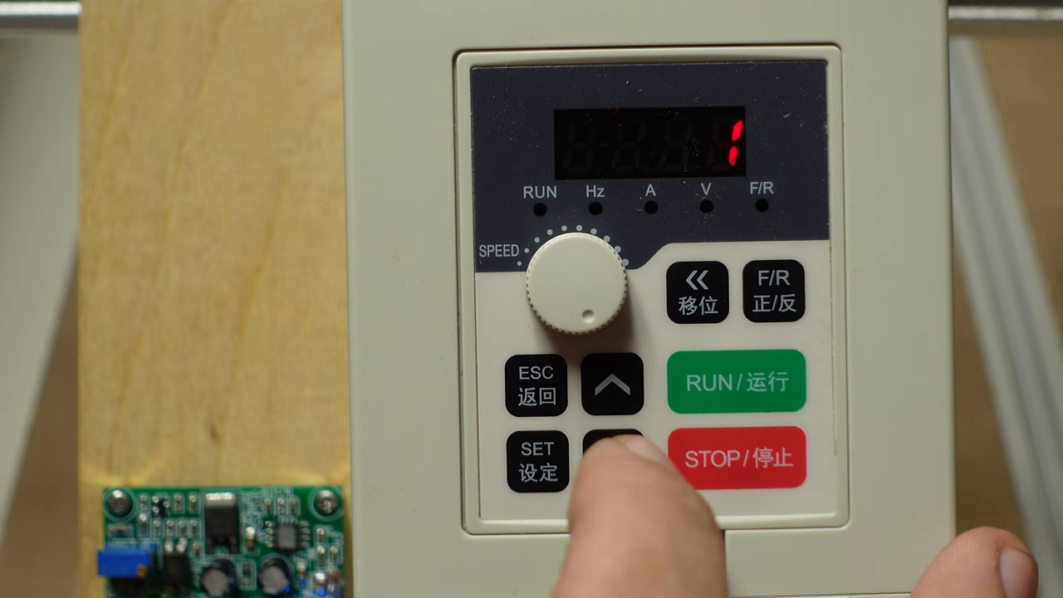
{"action": "left_click", "coordinate": [615, 459]}
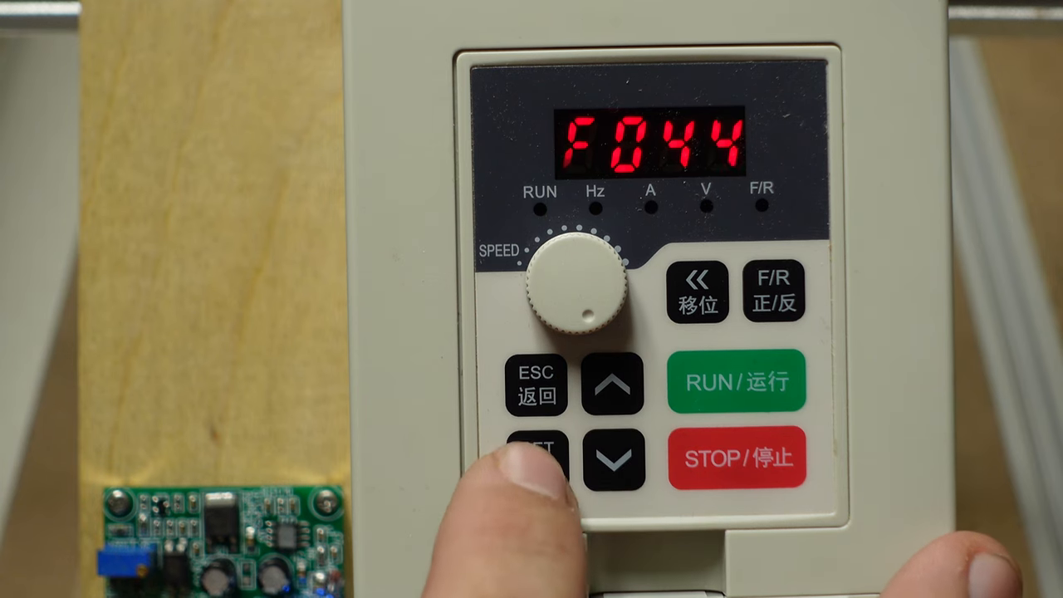
- Change F044 from 02 to 0, store it and advance to F045
{"action": "left_click", "coordinate": [535, 458]}
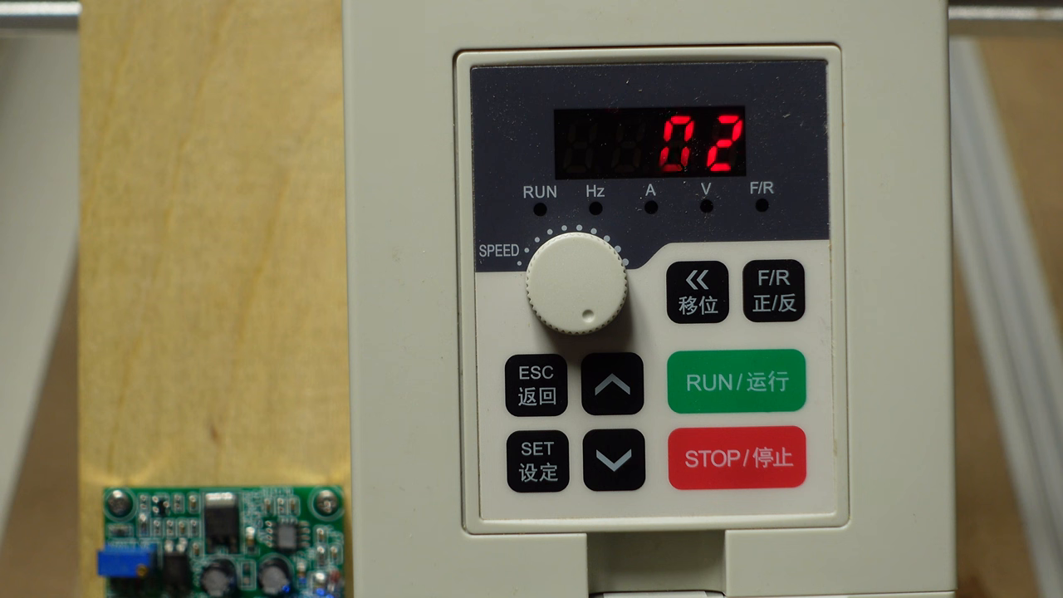
{"action": "left_click", "coordinate": [738, 456]}
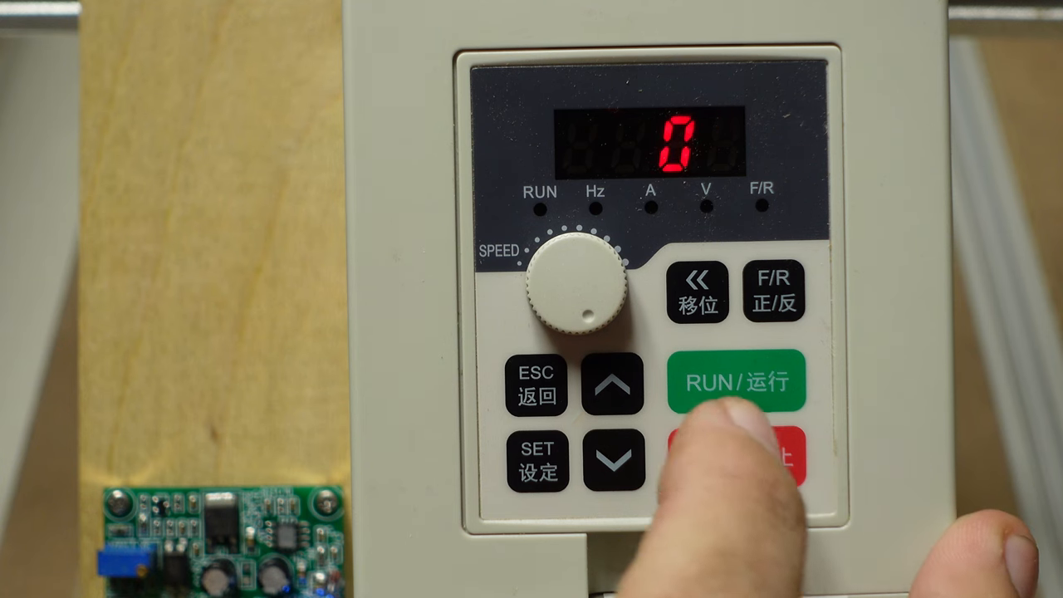
{"action": "left_click", "coordinate": [735, 458]}
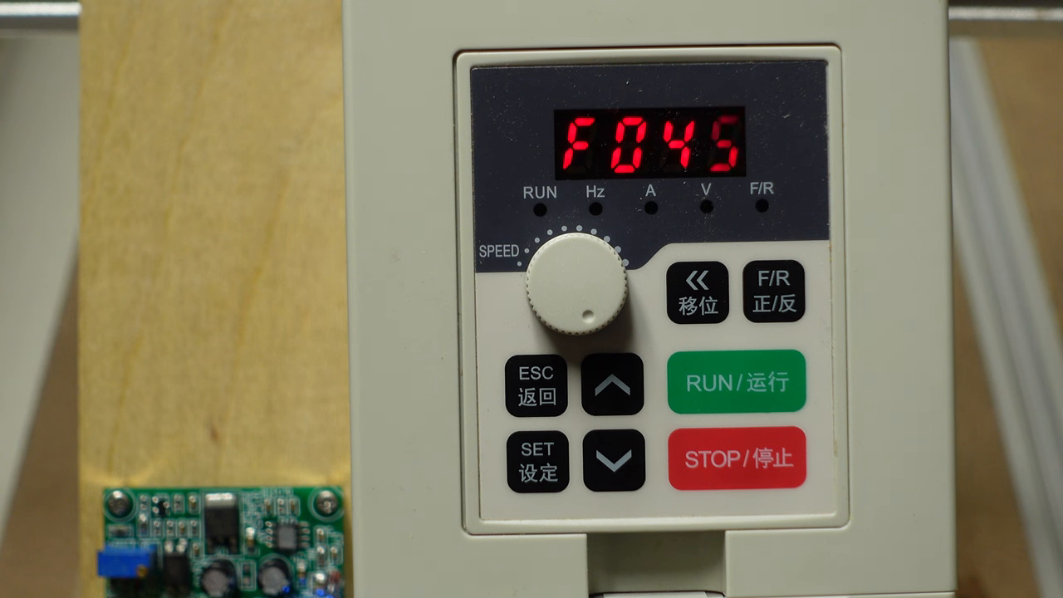
- Step on from F045 to the next F04-series parameter and store it as 0
{"action": "left_click", "coordinate": [615, 460]}
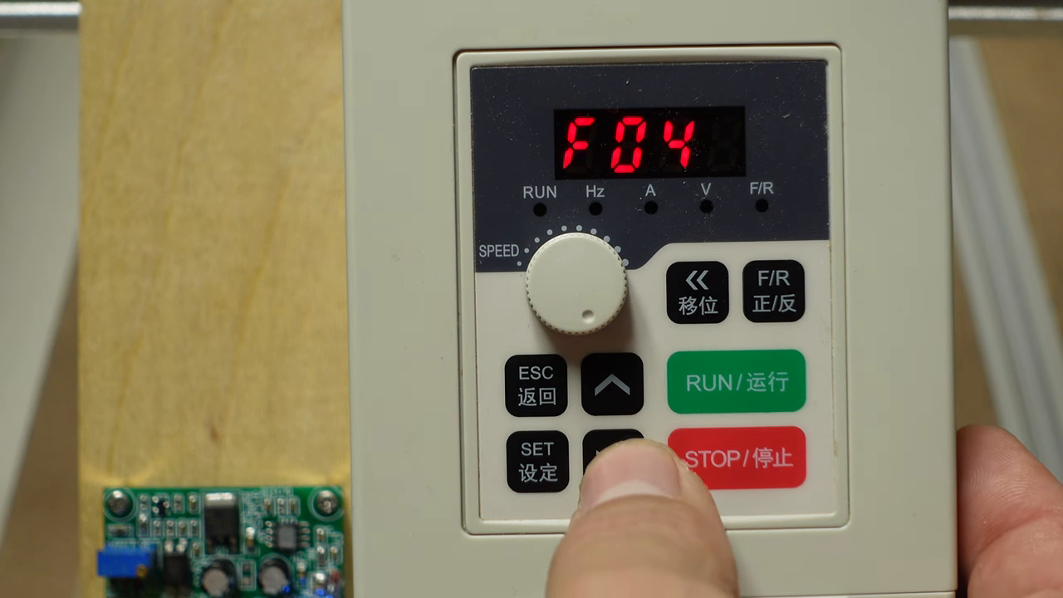
{"action": "left_click", "coordinate": [616, 459]}
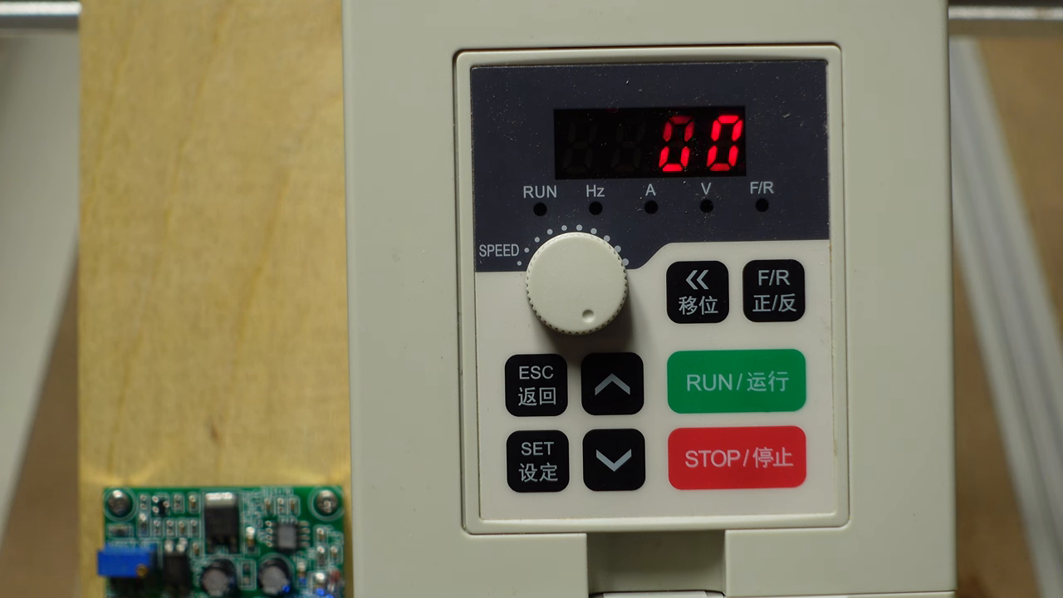
{"action": "left_click", "coordinate": [614, 458]}
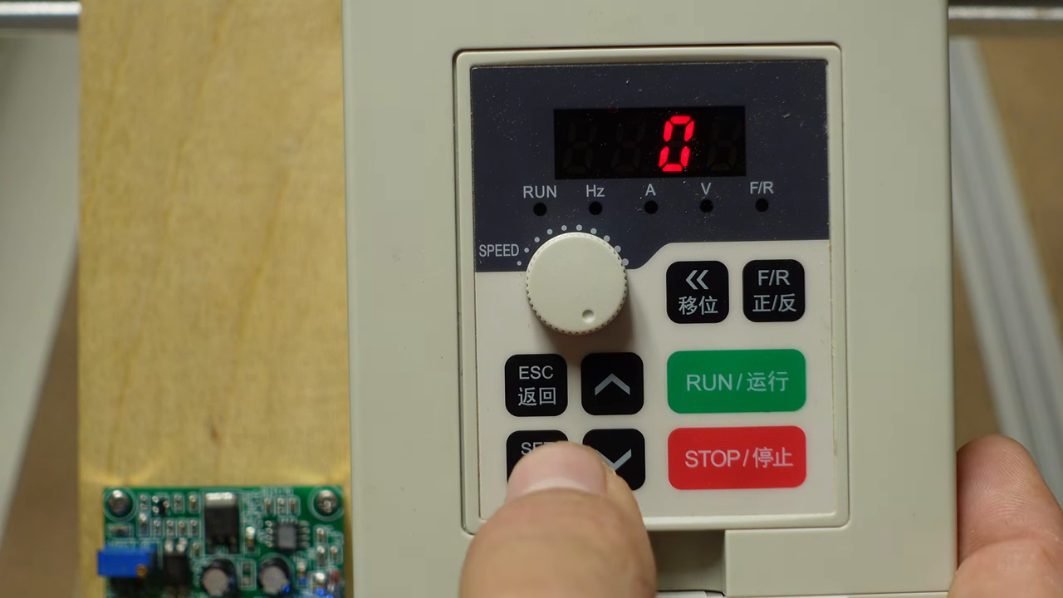
{"action": "left_click", "coordinate": [535, 459]}
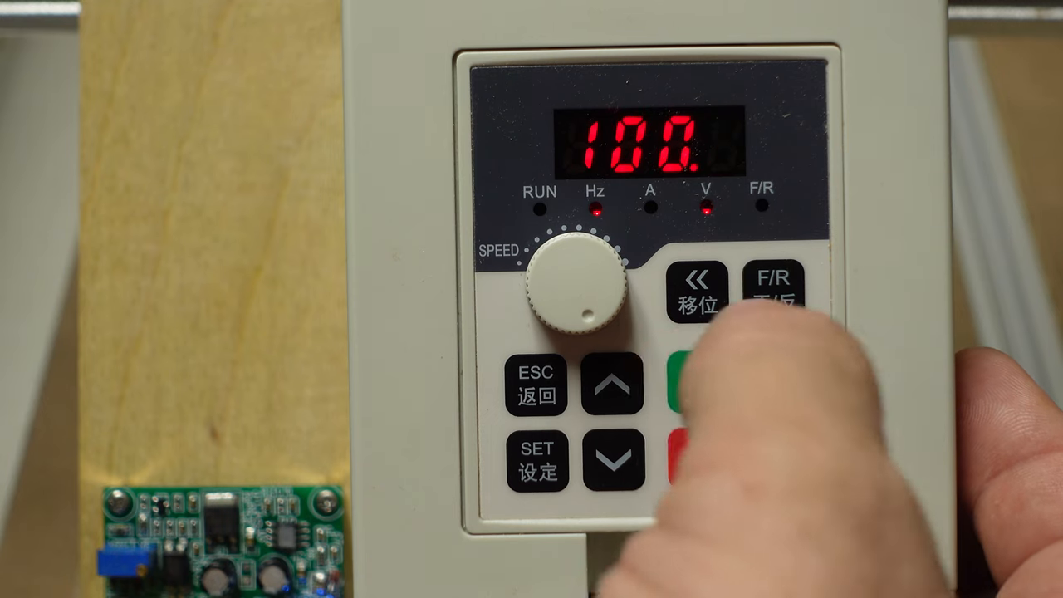
- Save the value 100 and move on to parameter F171
{"action": "left_click", "coordinate": [617, 386]}
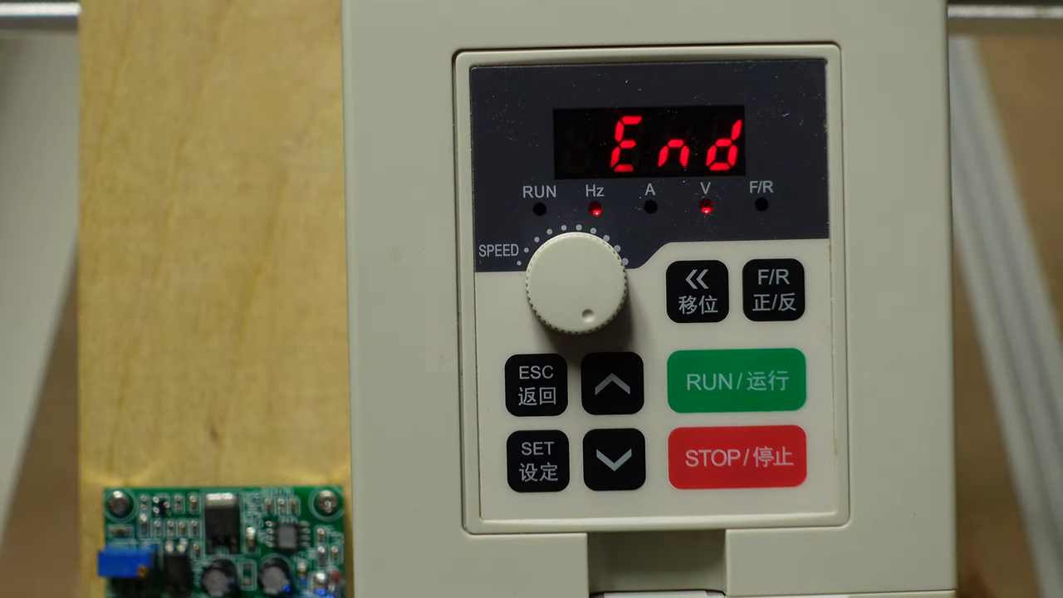
{"action": "left_click", "coordinate": [615, 458]}
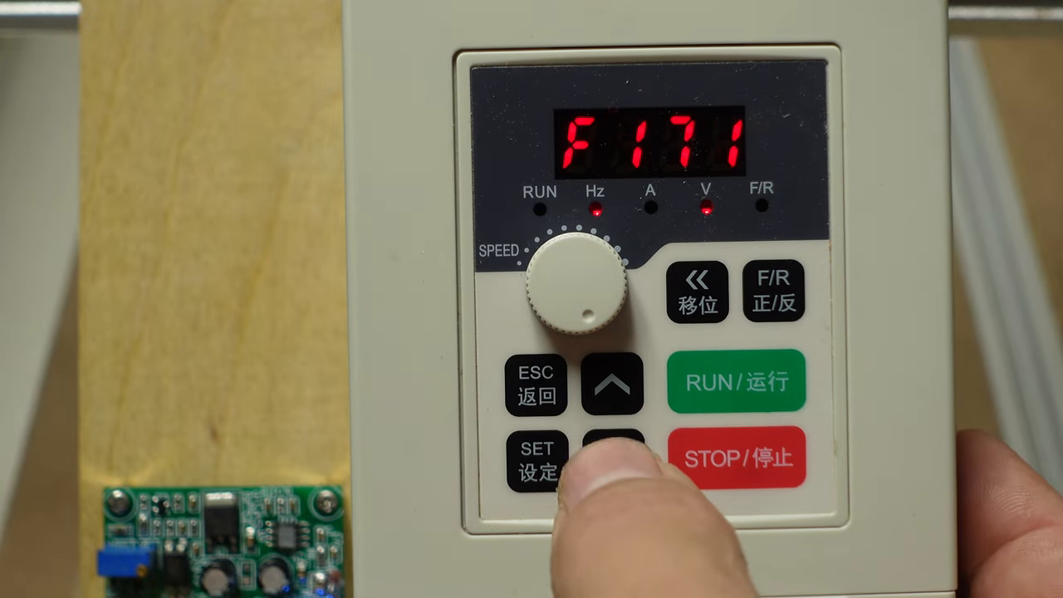
- Store the F171 setting, save the next F17-series parameter as 03, and head toward F184
{"action": "left_click", "coordinate": [614, 459]}
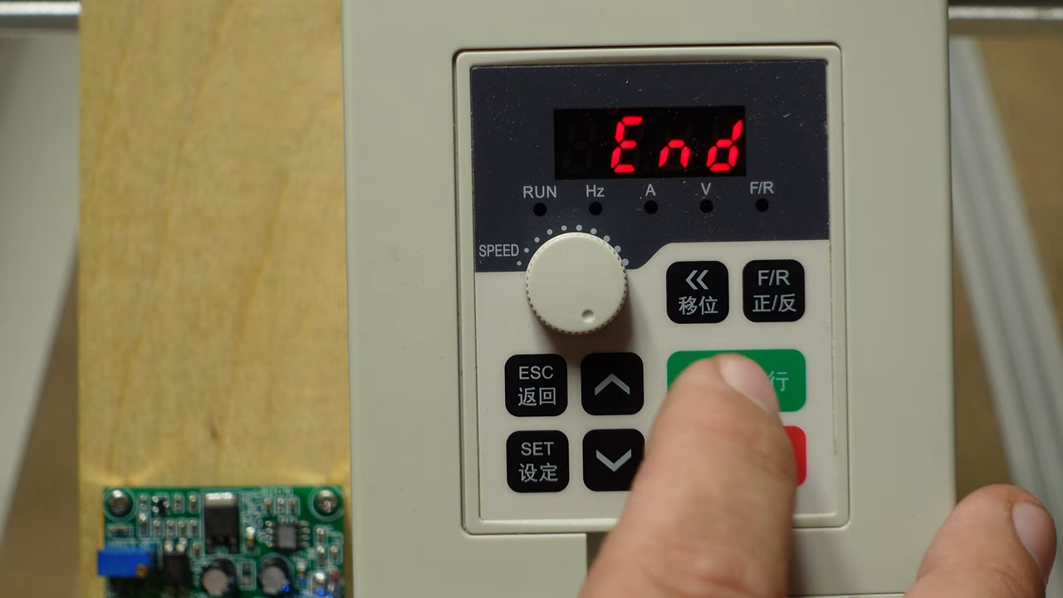
{"action": "left_click", "coordinate": [537, 460]}
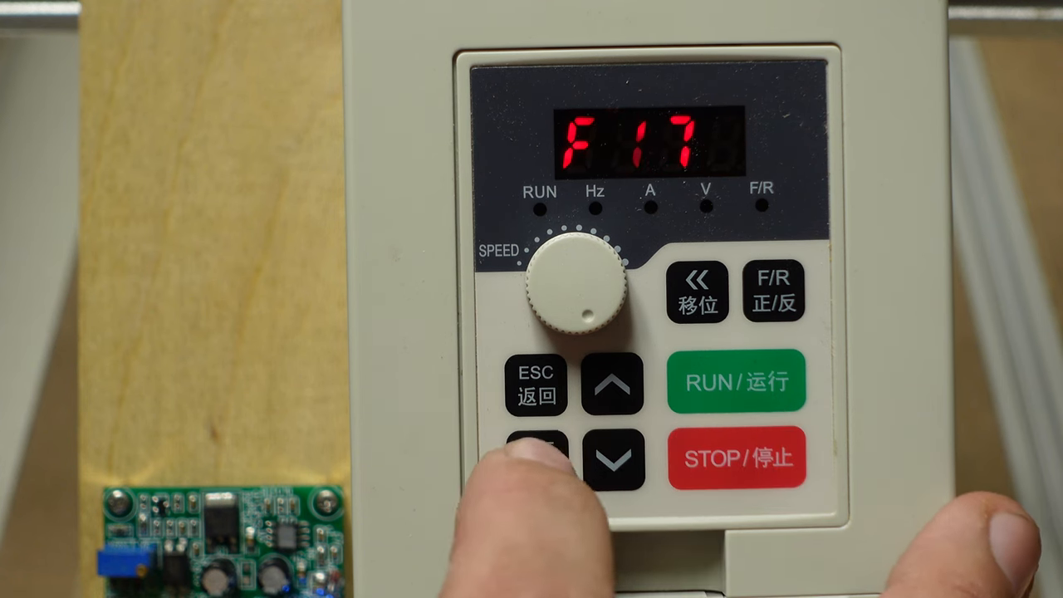
{"action": "left_click", "coordinate": [537, 462]}
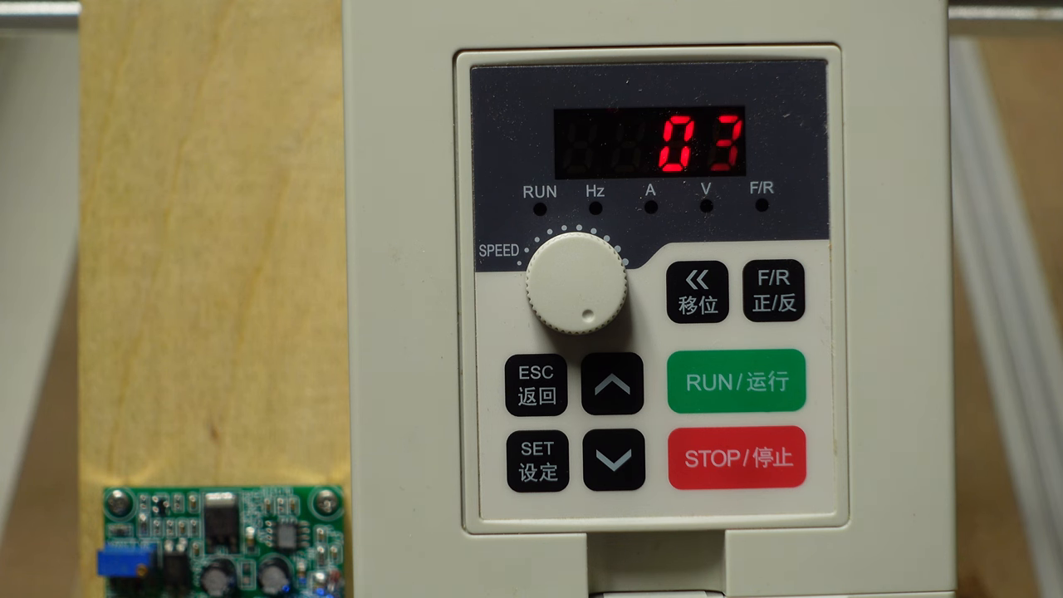
{"action": "left_click", "coordinate": [615, 459]}
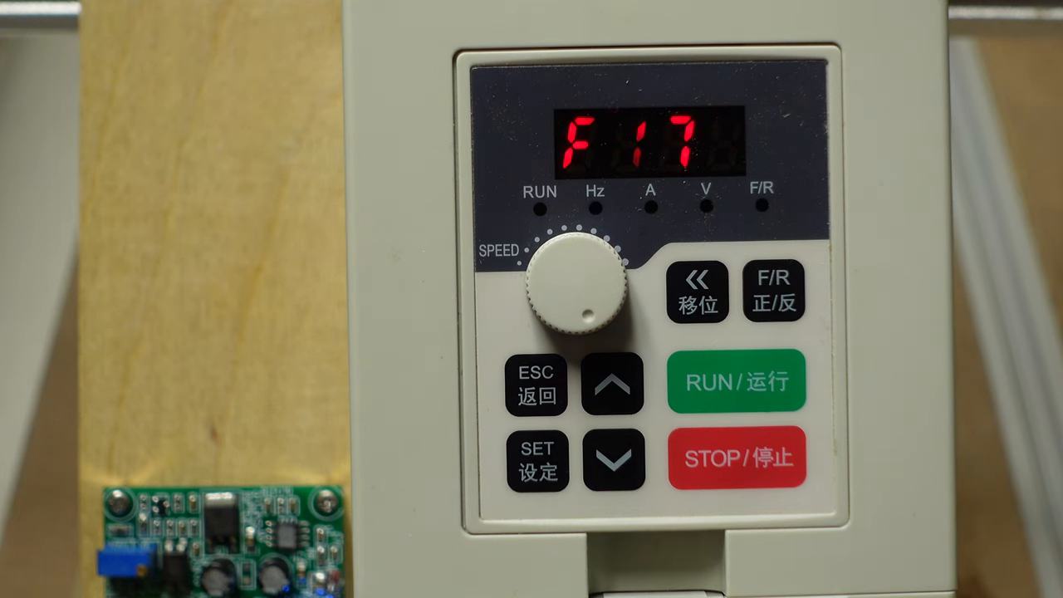
{"action": "left_click", "coordinate": [615, 386]}
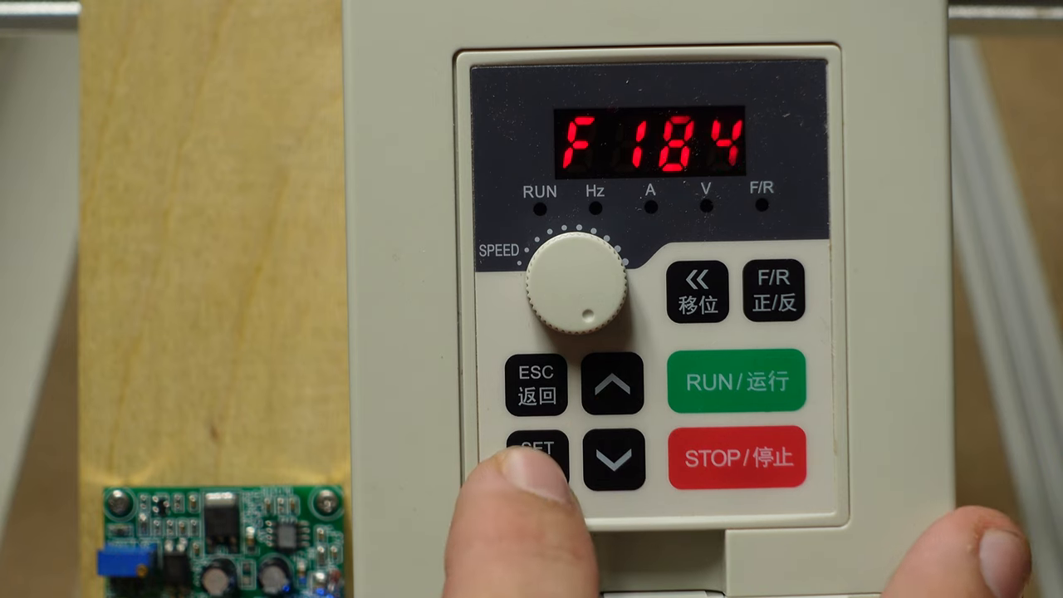
- Set F184 to 0.100, store it and return to the parameter codes
{"action": "left_click", "coordinate": [536, 455]}
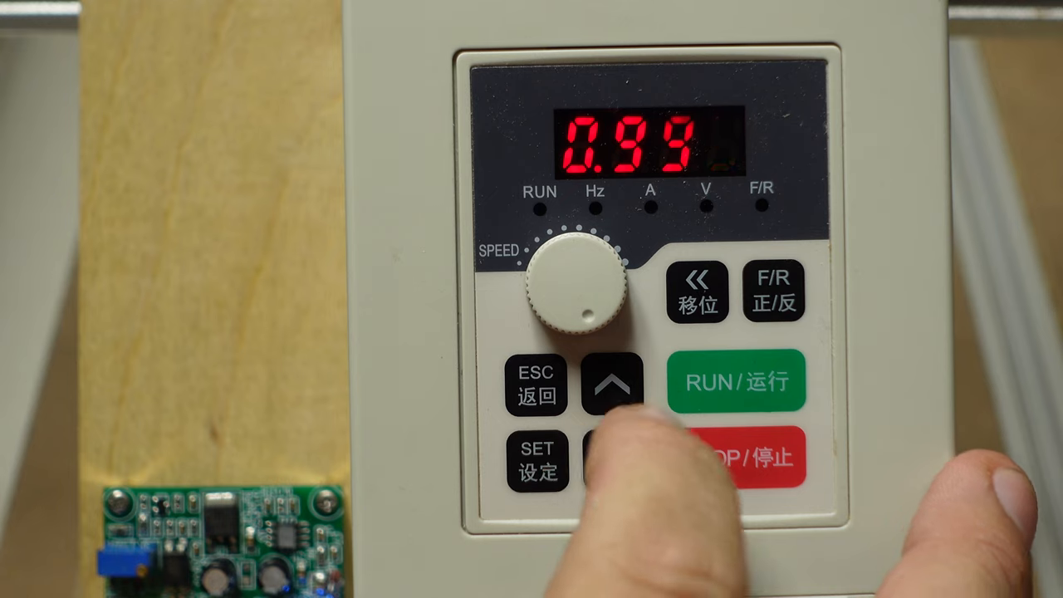
{"action": "left_click", "coordinate": [613, 386]}
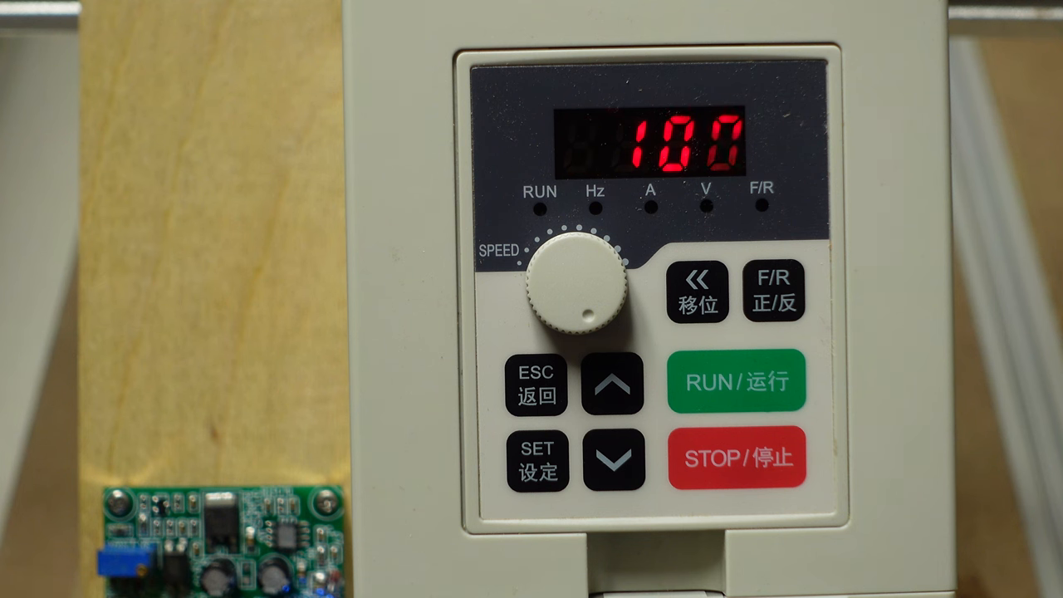
{"action": "left_click", "coordinate": [537, 456]}
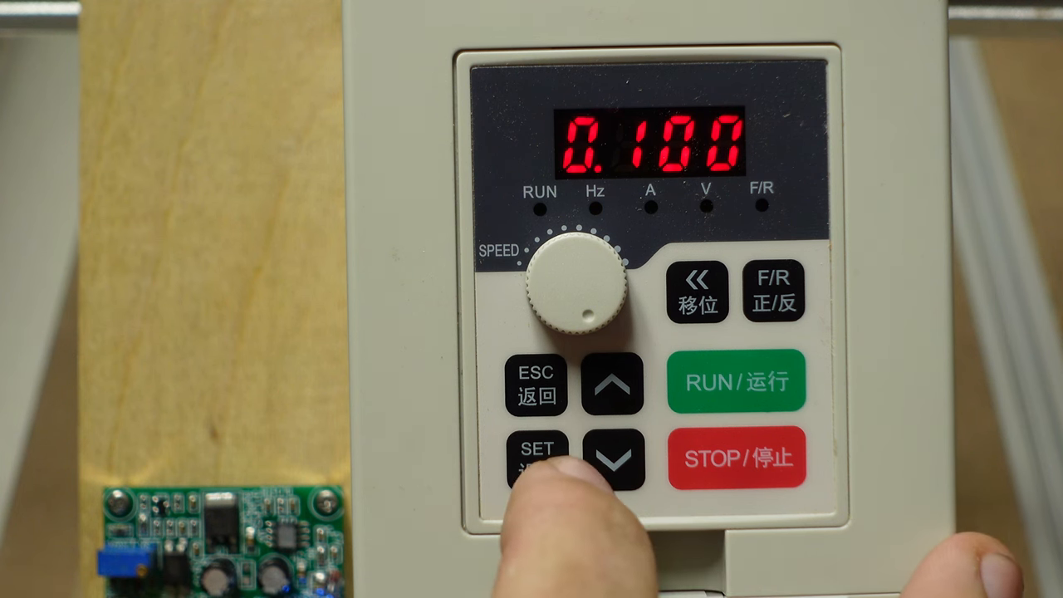
{"action": "left_click", "coordinate": [535, 451]}
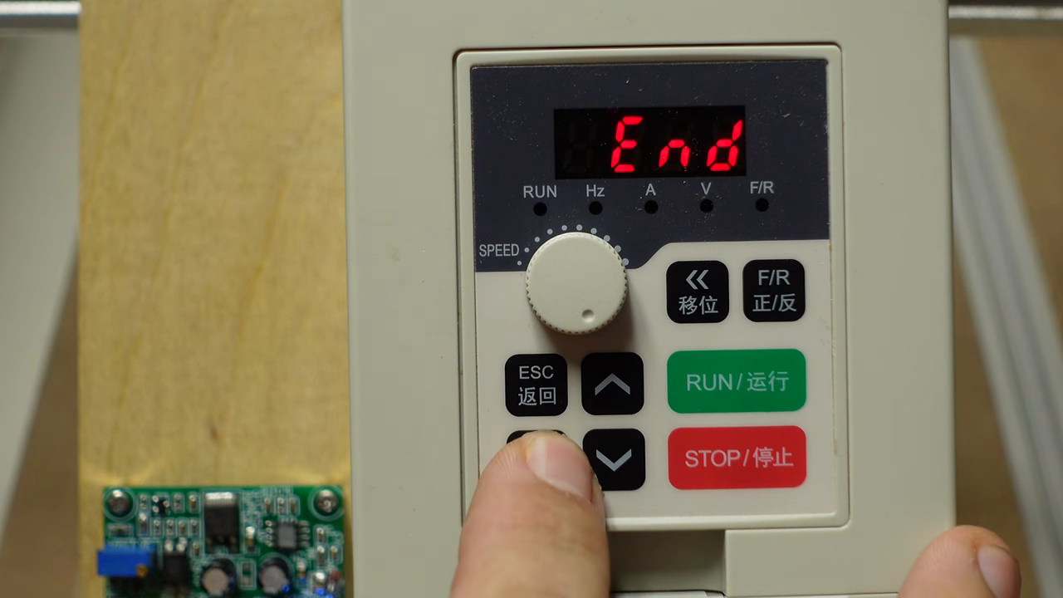
{"action": "left_click", "coordinate": [537, 460]}
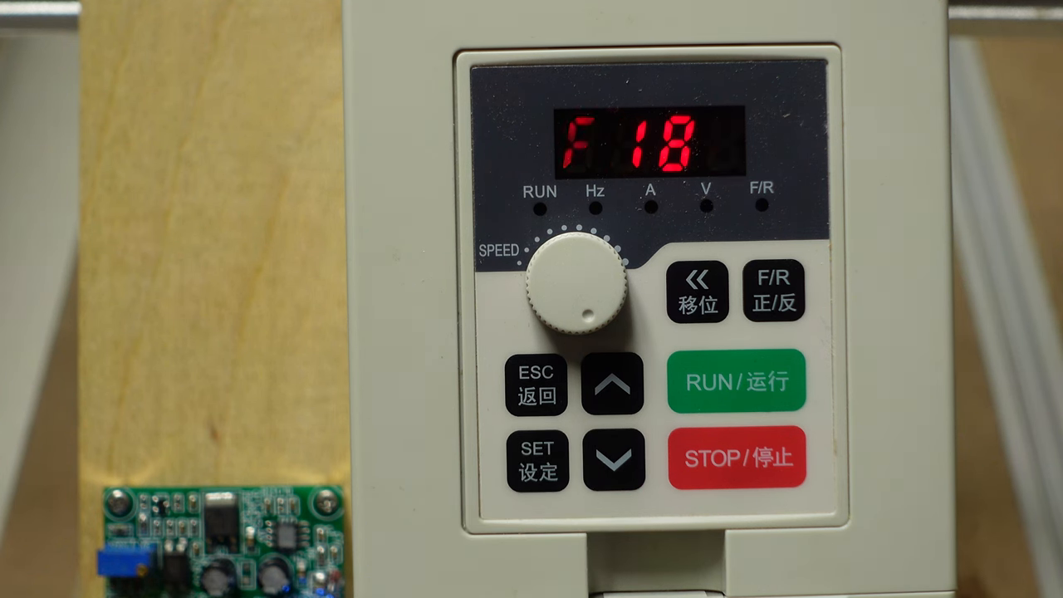
- Reach F185 and store its setting, returning to the parameter codes
{"action": "left_click", "coordinate": [615, 459]}
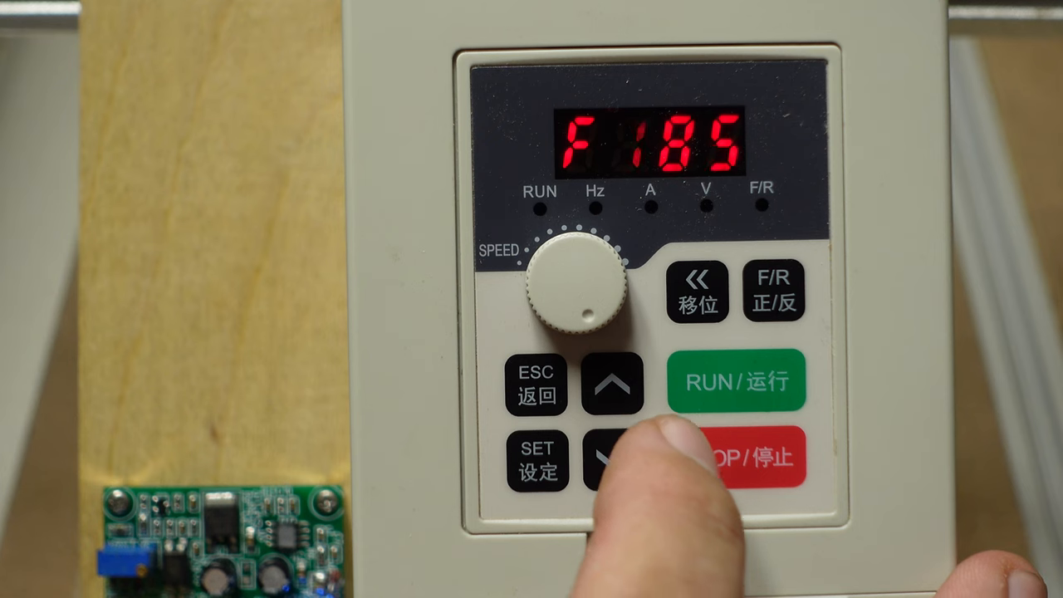
{"action": "left_click", "coordinate": [614, 459]}
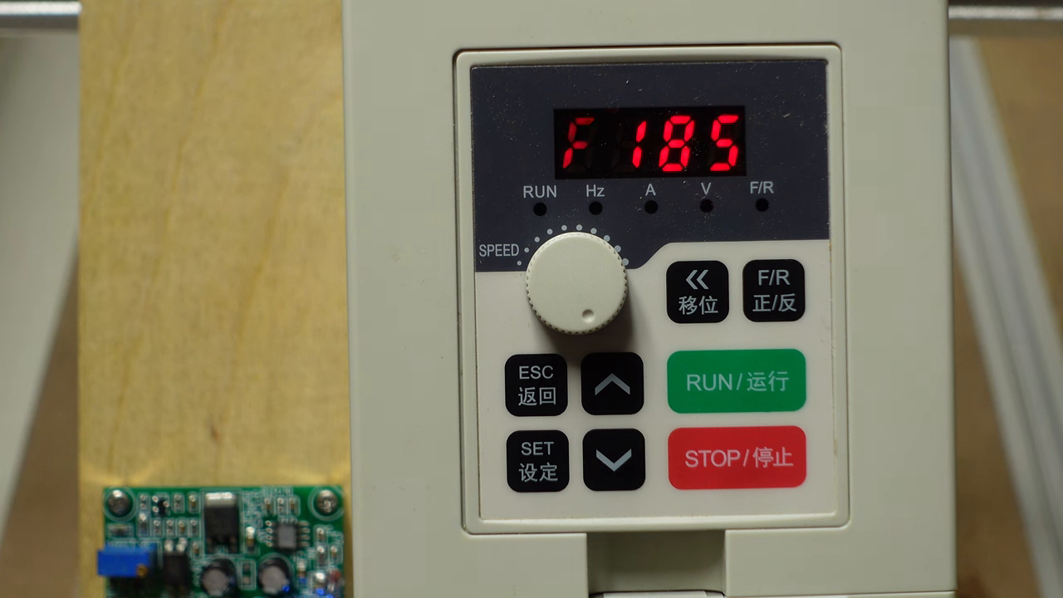
{"action": "left_click", "coordinate": [614, 459]}
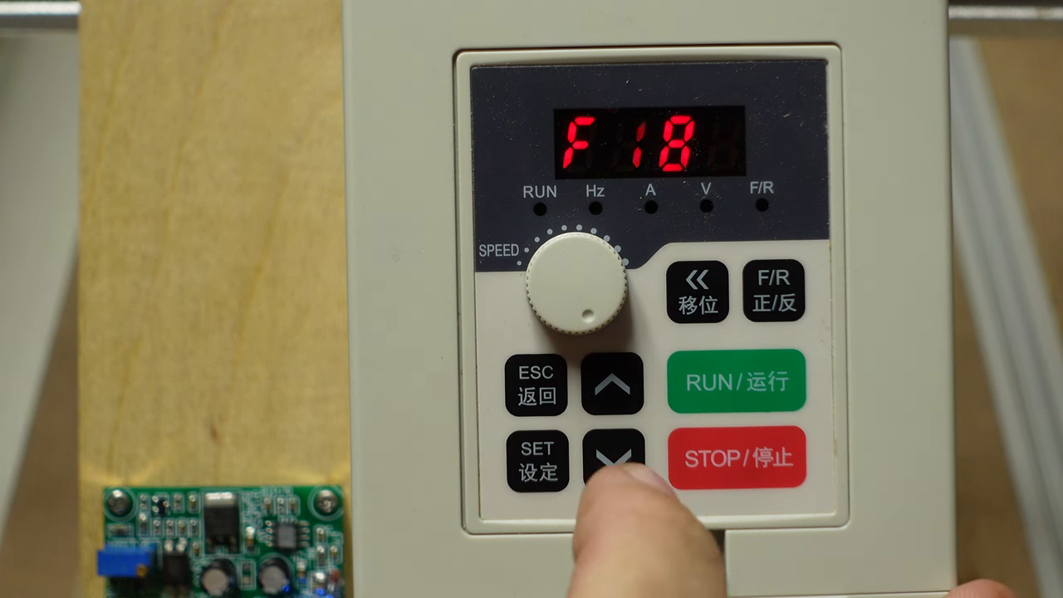
{"action": "left_click", "coordinate": [615, 459]}
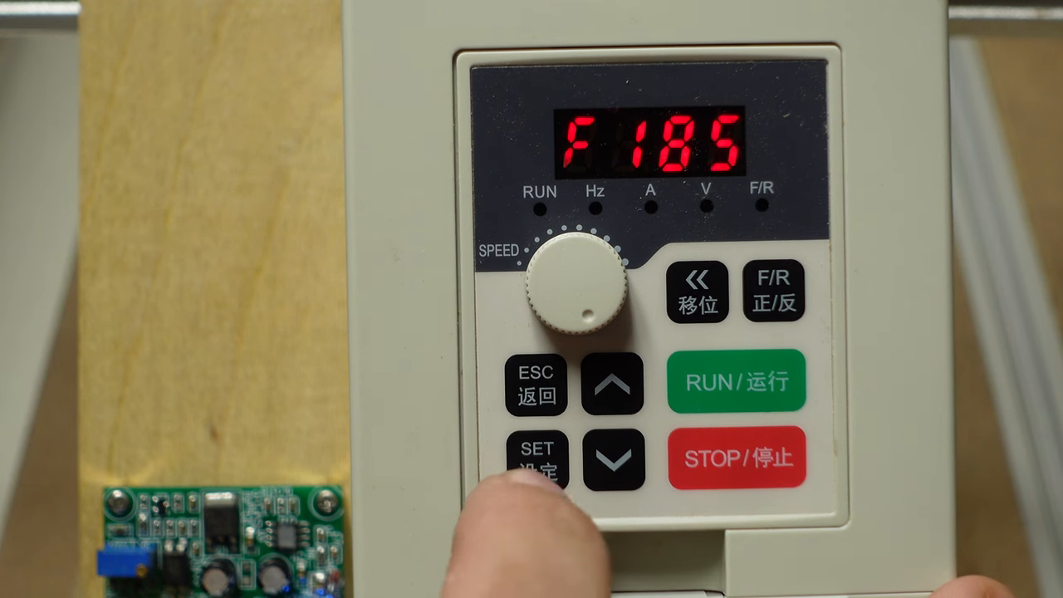
{"action": "left_click", "coordinate": [537, 459]}
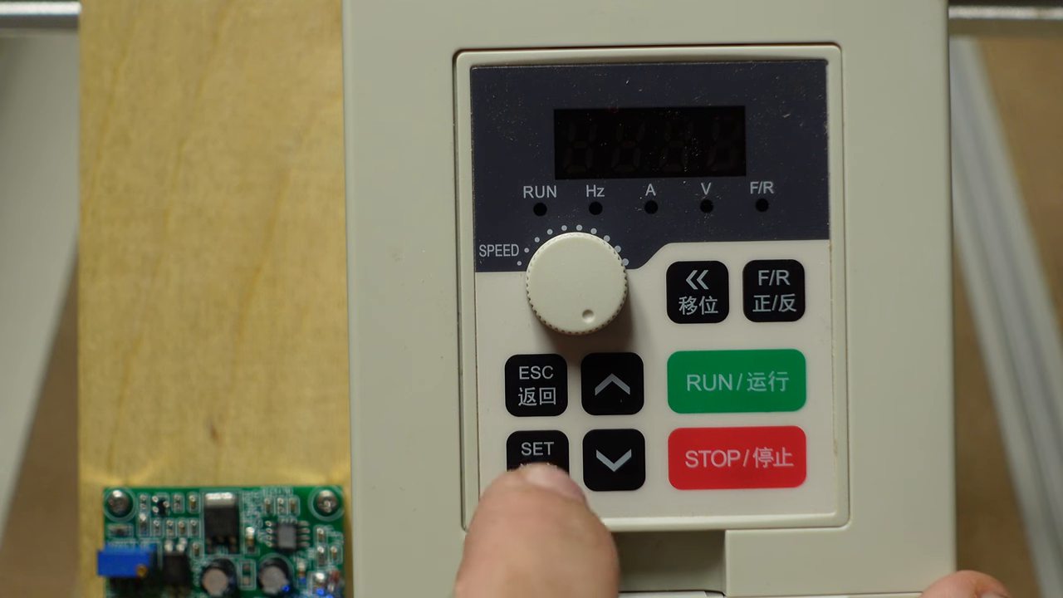
{"action": "left_click", "coordinate": [536, 452]}
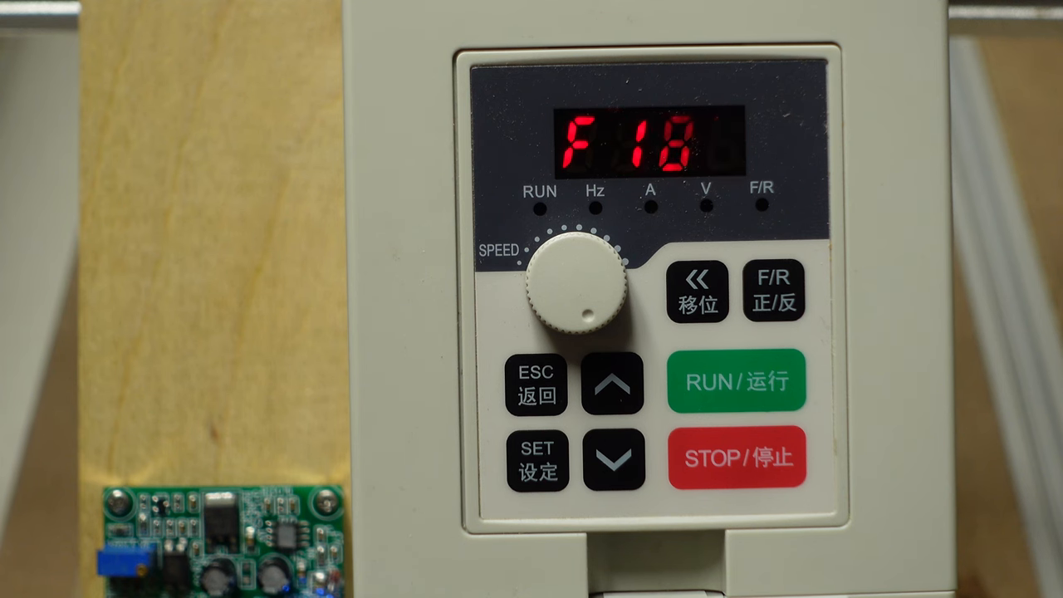
- Step past F186 and leave parameter setup for the 0.0 Hz frequency readout
{"action": "left_click", "coordinate": [615, 459]}
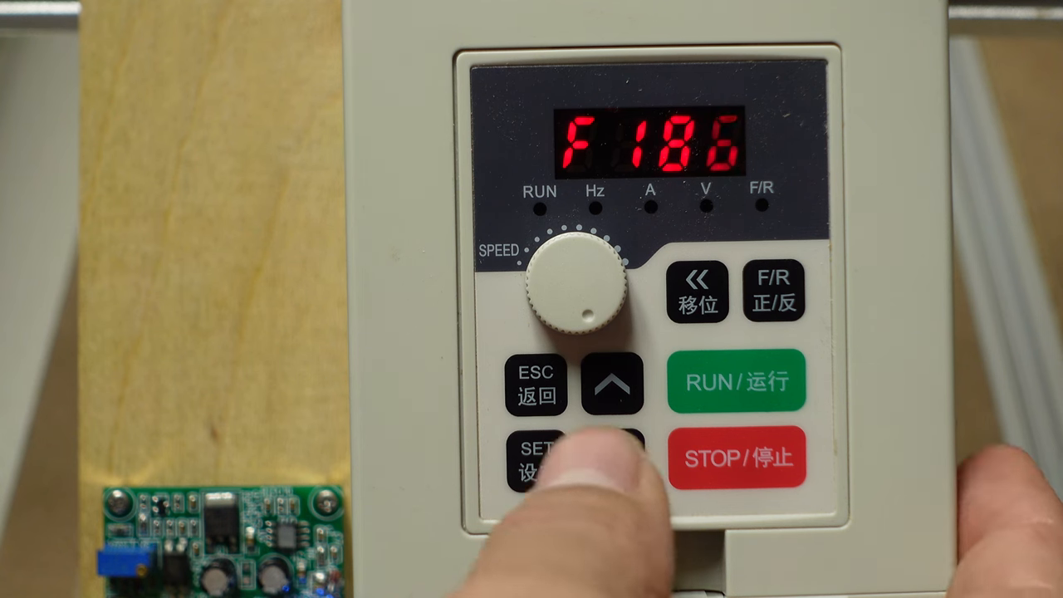
{"action": "left_click", "coordinate": [614, 458]}
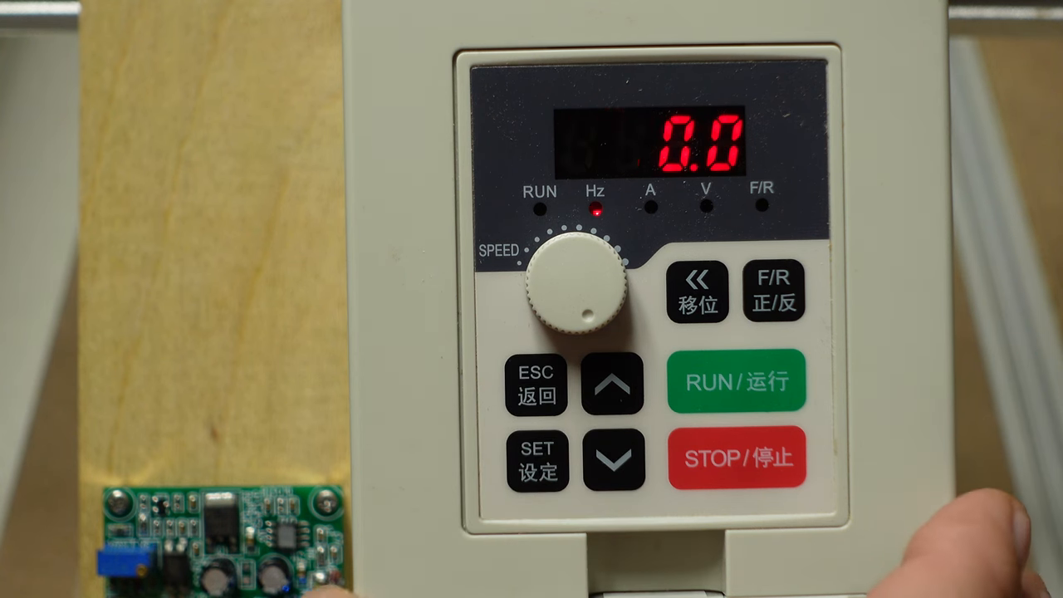